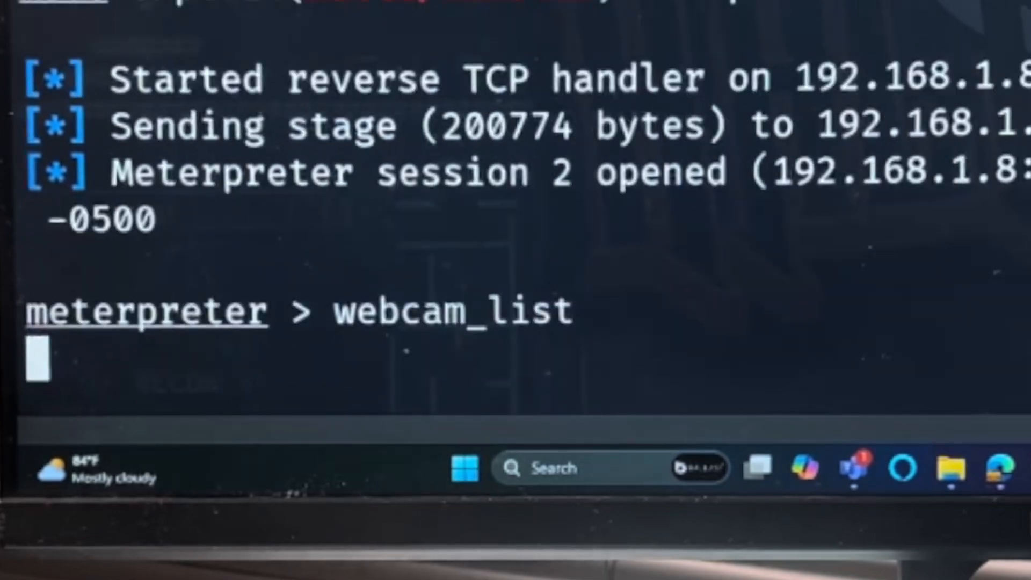
# Run webcam_list to show the Integrated Webcam and USB 2.0 Camera, then begin typing 'web'.
pyautogui.press('Return')
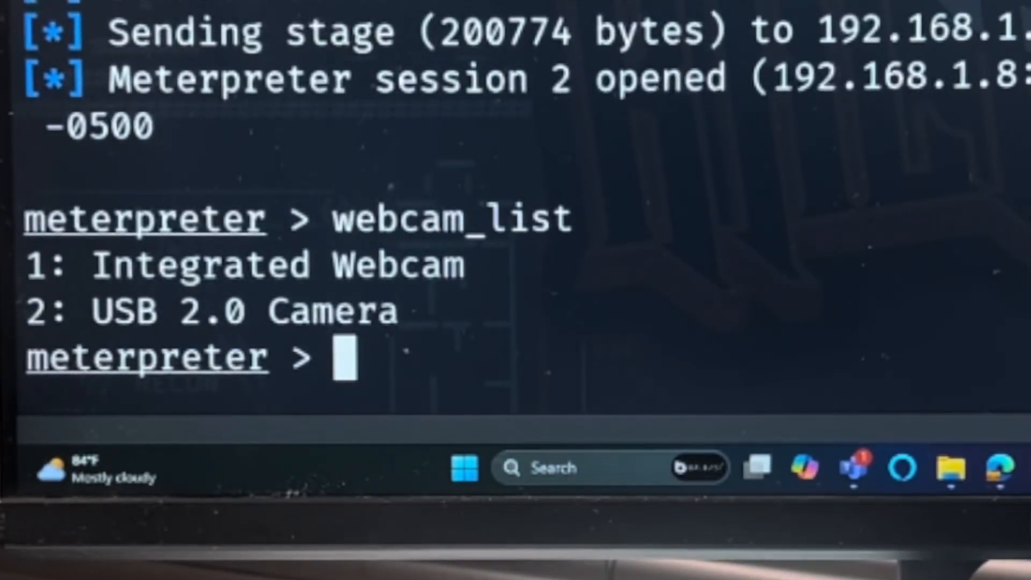
pyautogui.write('web')
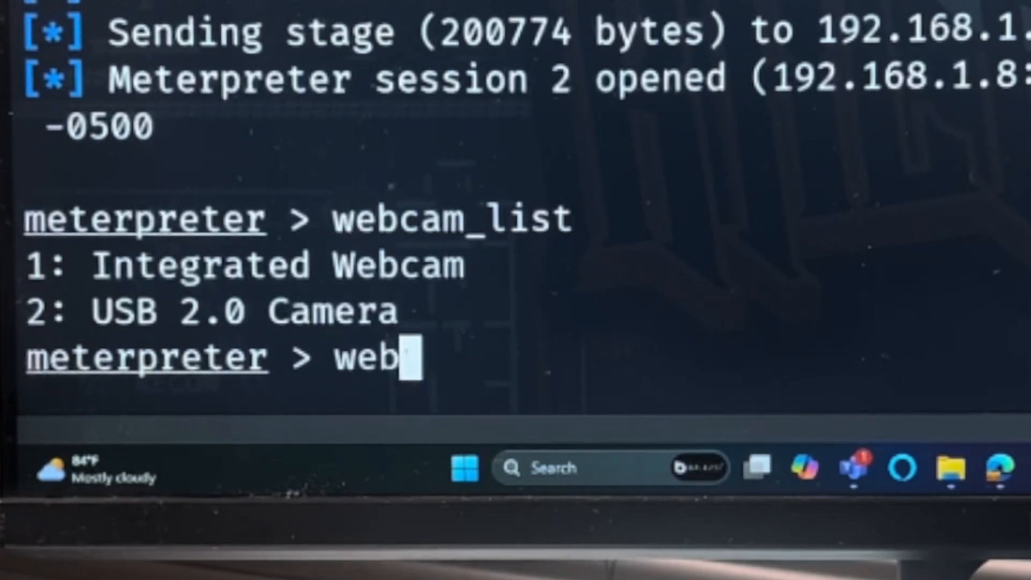